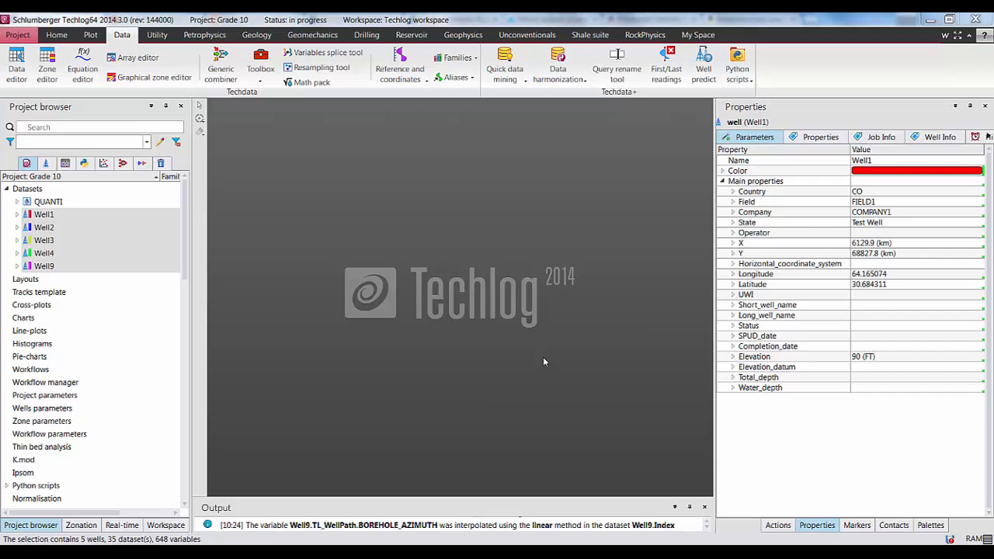
{"action": "mouse_move", "coordinate": [401, 65]}
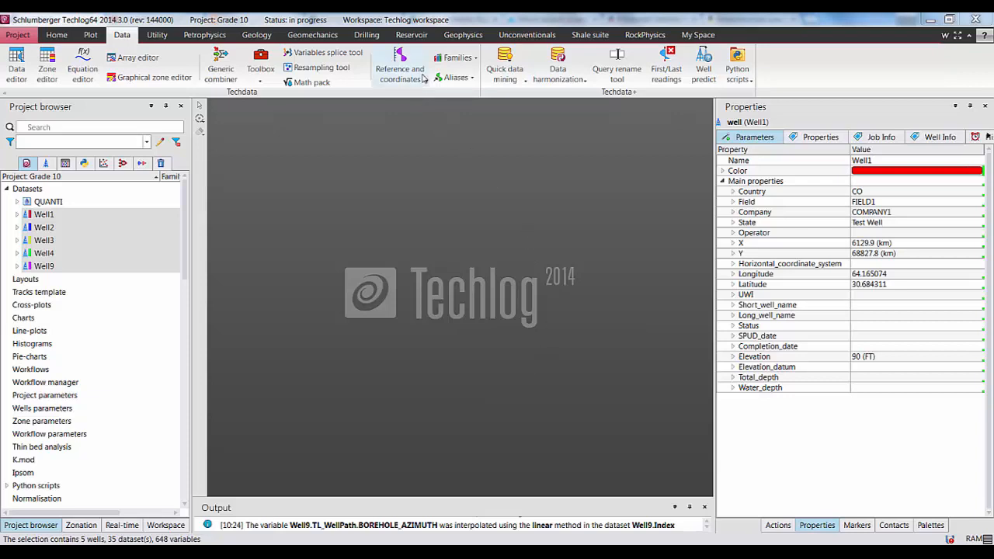
{"action": "mouse_move", "coordinate": [422, 128]}
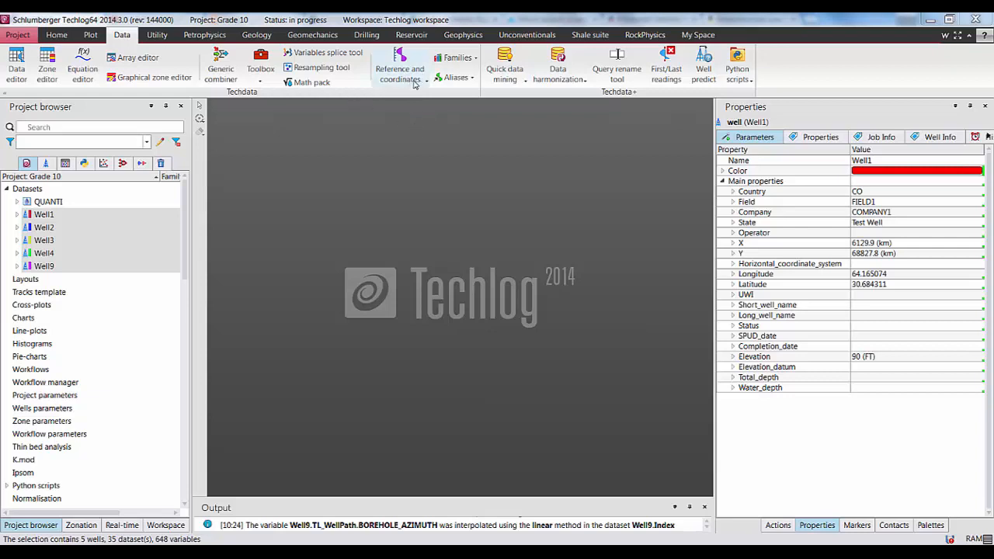
Browse the Reference and coordinates commands and peek at Well1's datasets in the project tree.
{"action": "left_click", "coordinate": [400, 68]}
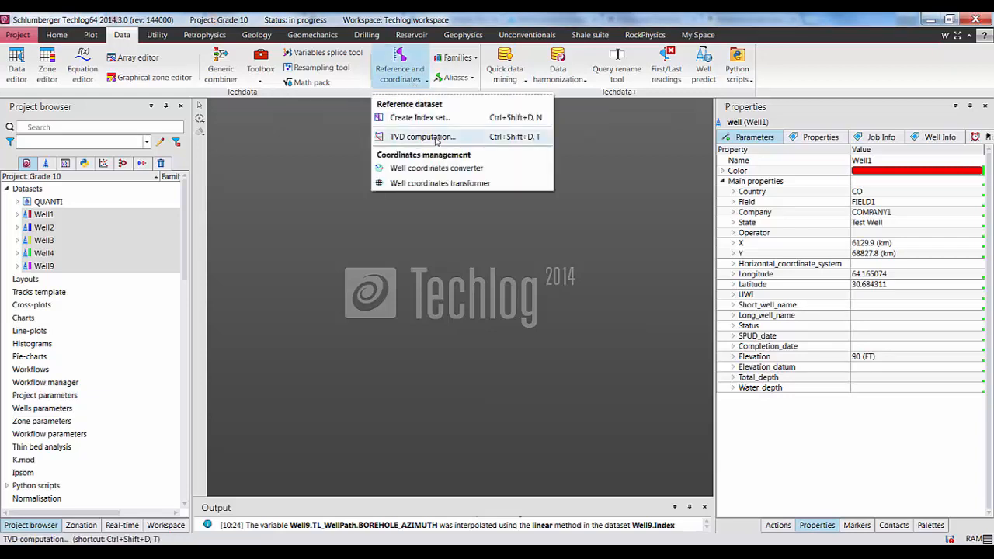
{"action": "mouse_move", "coordinate": [449, 118]}
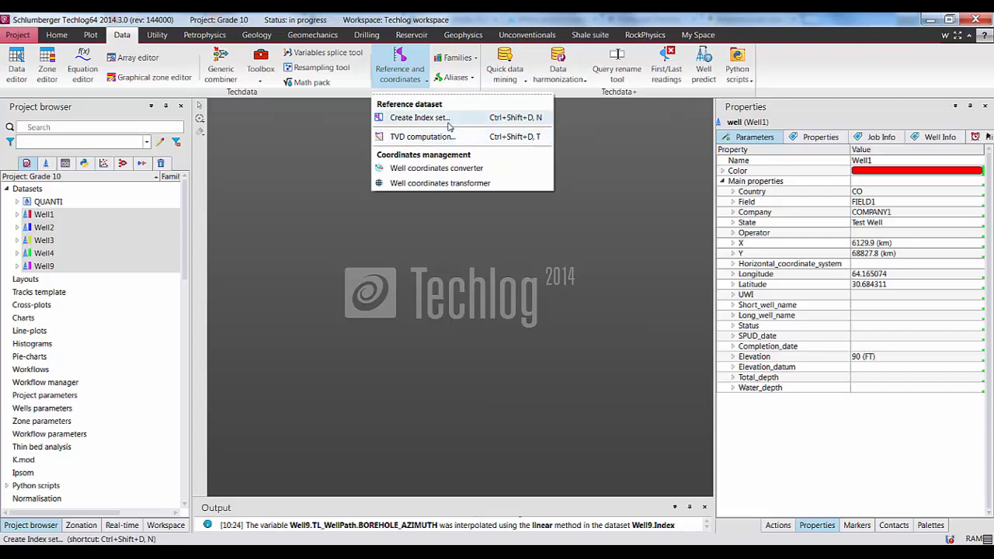
{"action": "left_click", "coordinate": [17, 214]}
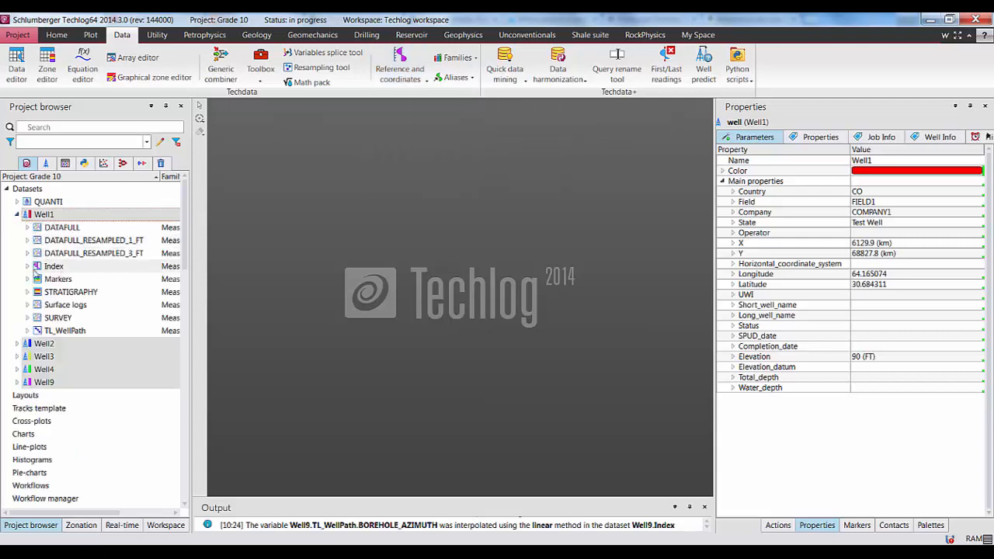
{"action": "left_click", "coordinate": [17, 265]}
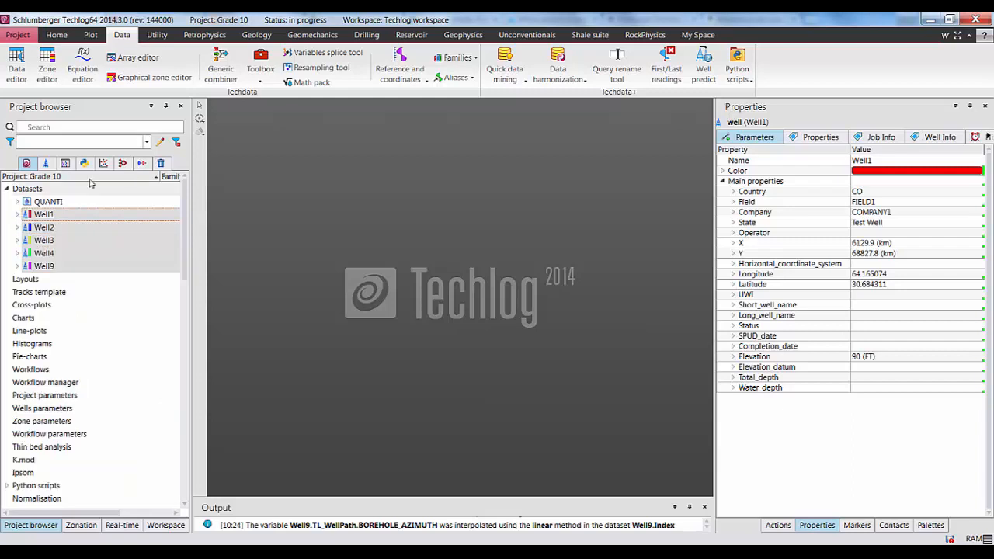
Start an empty log view and add GAMM from Well1's Surface logs dataset as a track.
{"action": "left_click", "coordinate": [90, 34]}
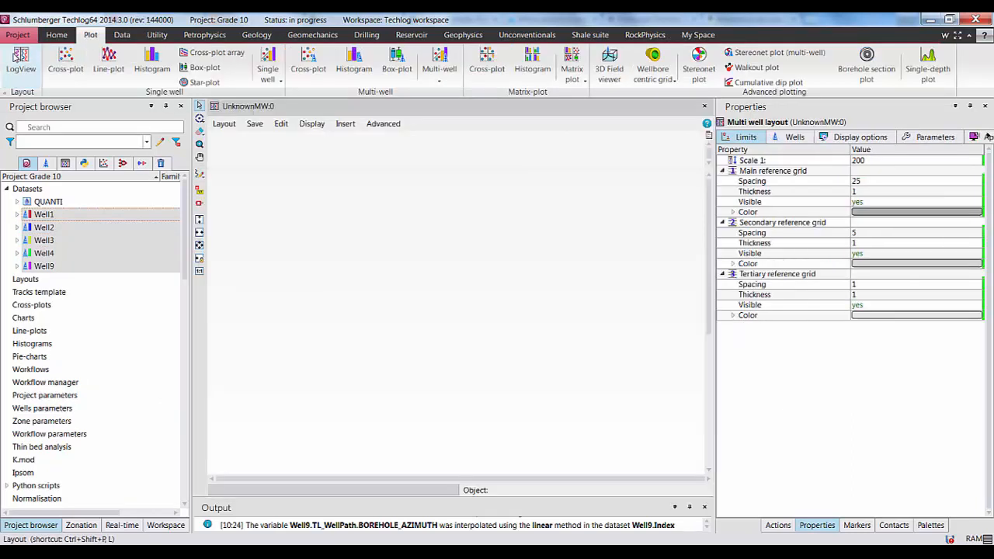
{"action": "left_click", "coordinate": [17, 214]}
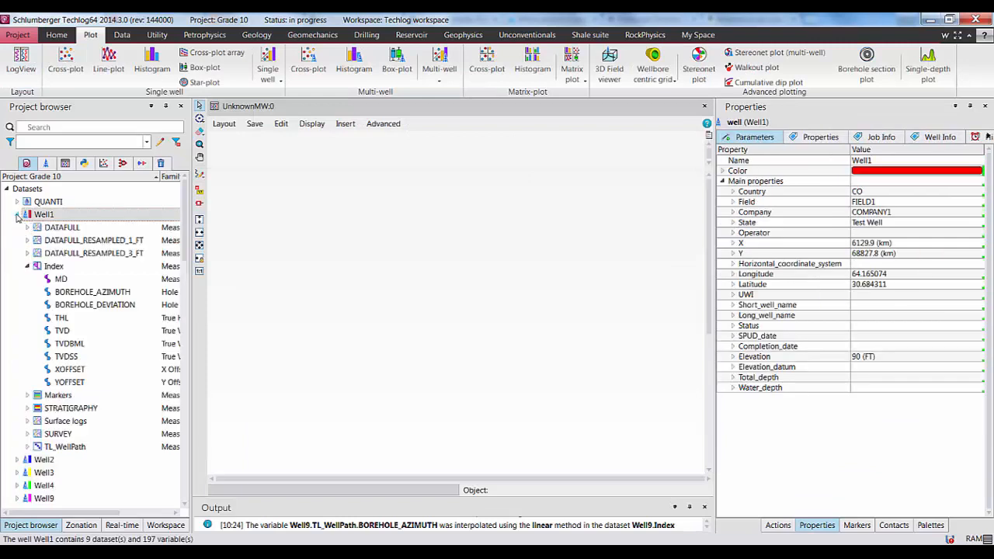
{"action": "left_click", "coordinate": [27, 265]}
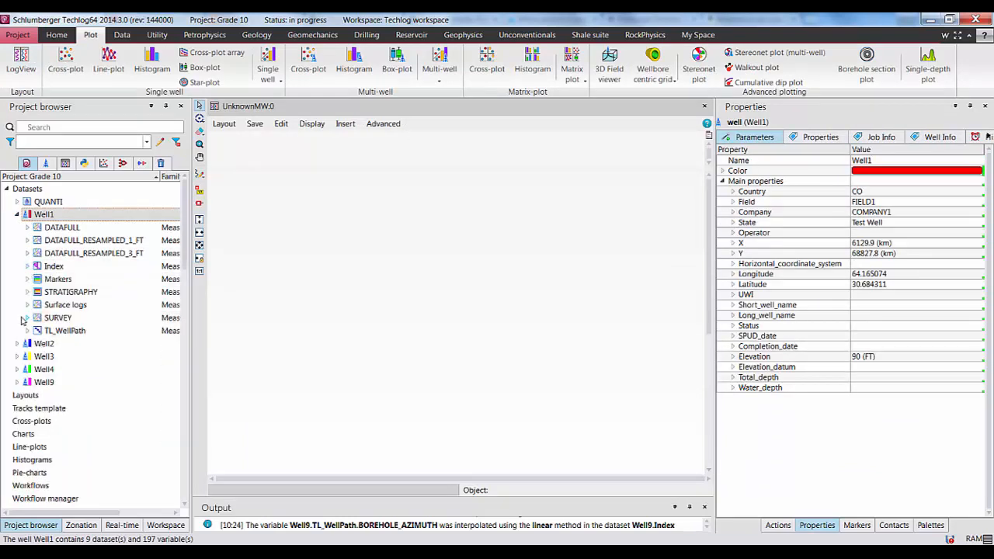
{"action": "left_click", "coordinate": [26, 266]}
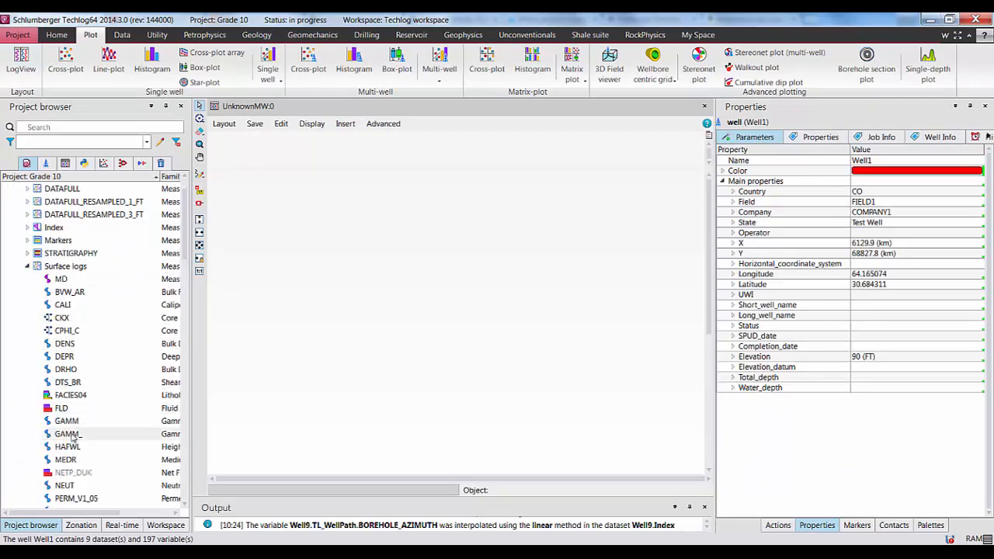
{"action": "double_click", "coordinate": [65, 421]}
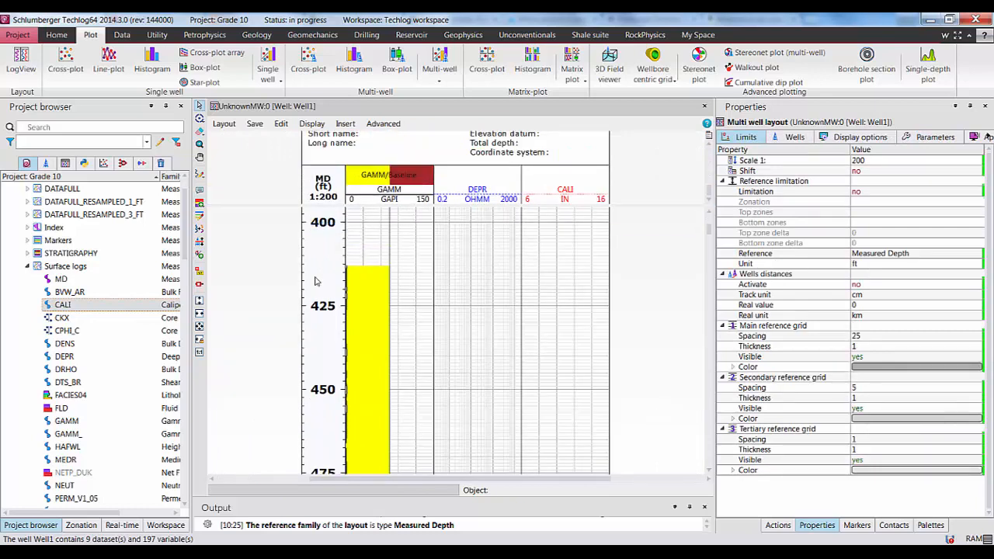
{"action": "mouse_move", "coordinate": [320, 264]}
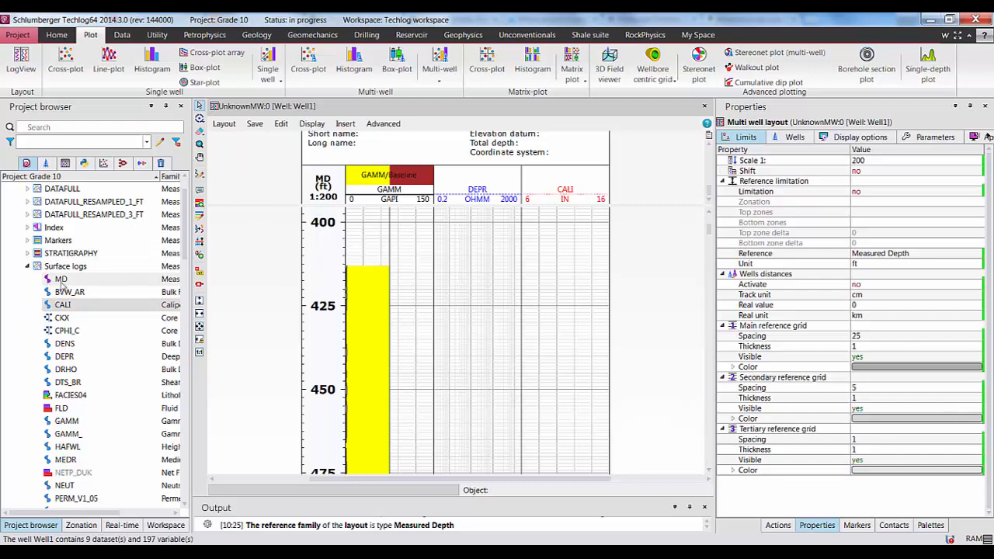
Insert two more MD reference tracks beside the existing one on the left.
{"action": "left_click", "coordinate": [345, 125]}
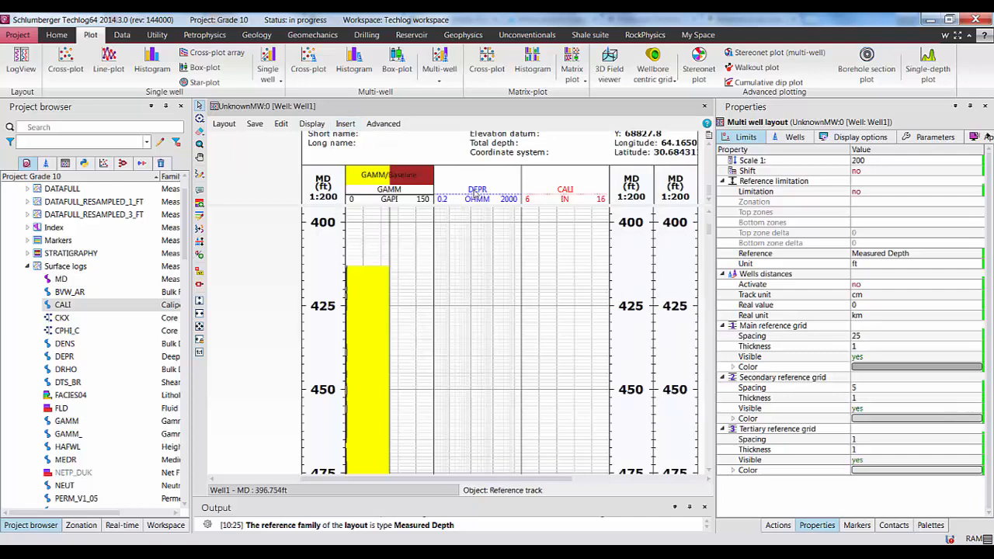
{"action": "mouse_move", "coordinate": [641, 277]}
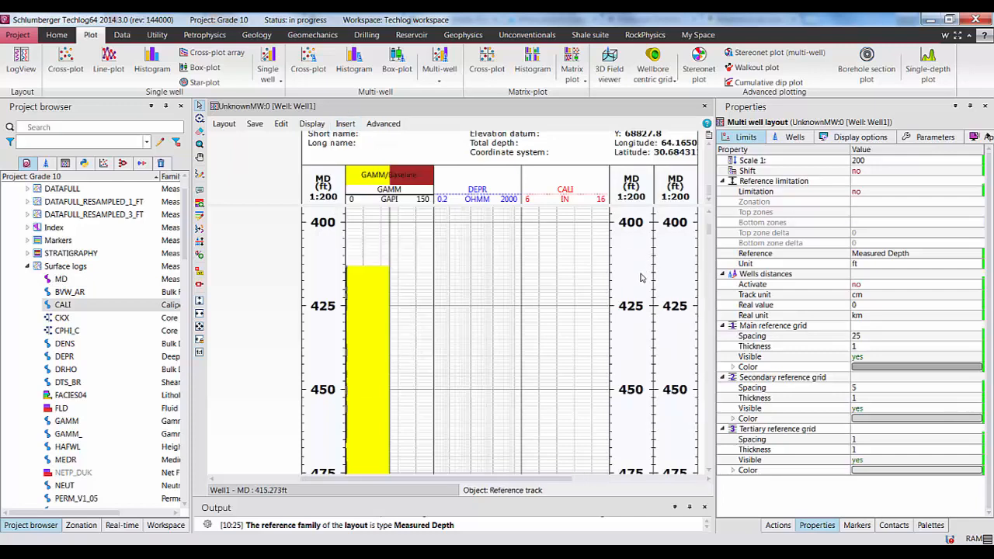
{"action": "left_click", "coordinate": [365, 186]}
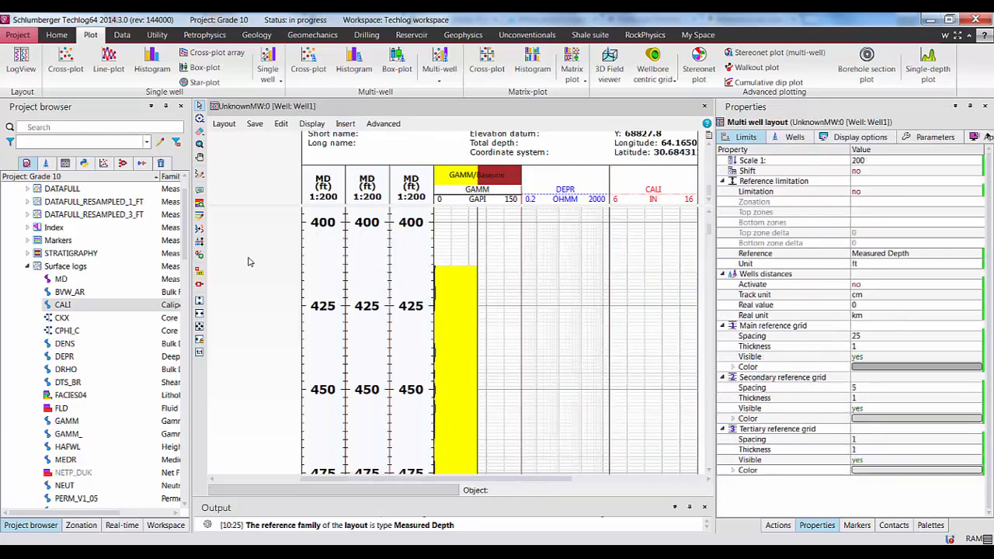
{"action": "mouse_move", "coordinate": [416, 242]}
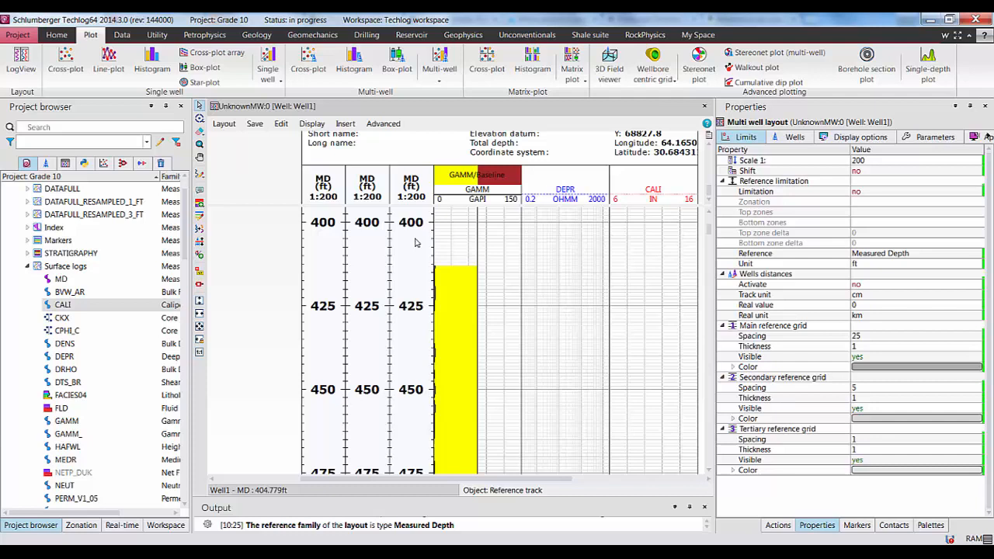
{"action": "mouse_move", "coordinate": [369, 267]}
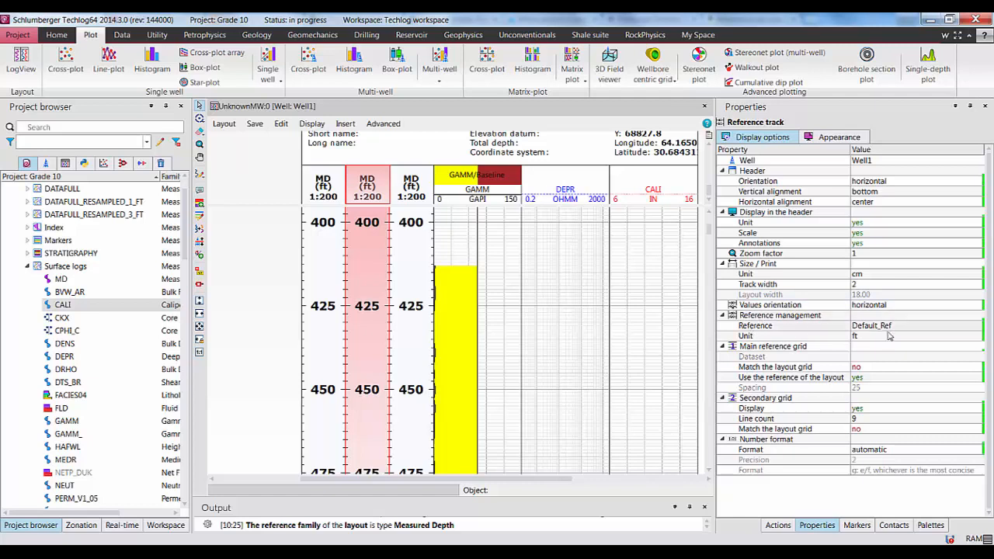
{"action": "mouse_move", "coordinate": [900, 332]}
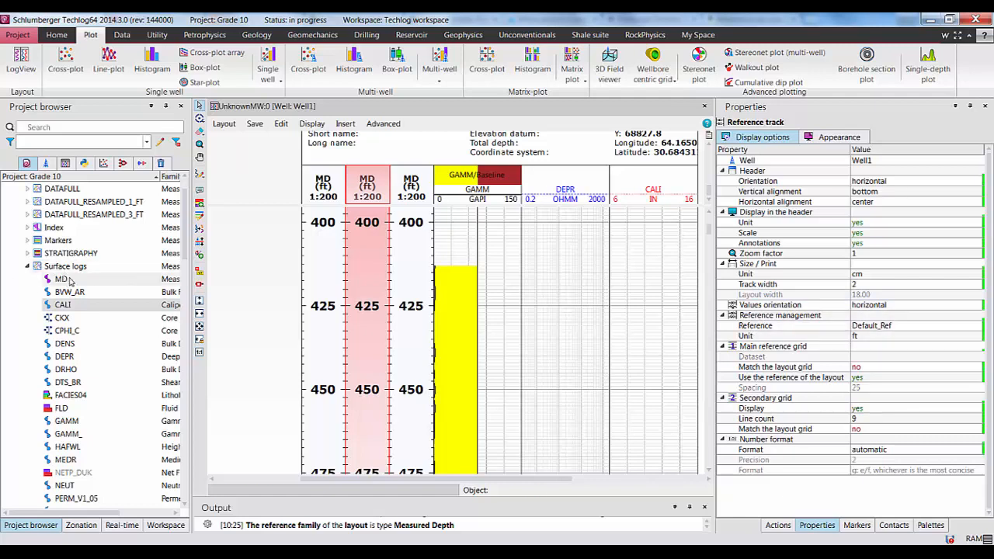
{"action": "mouse_move", "coordinate": [893, 326]}
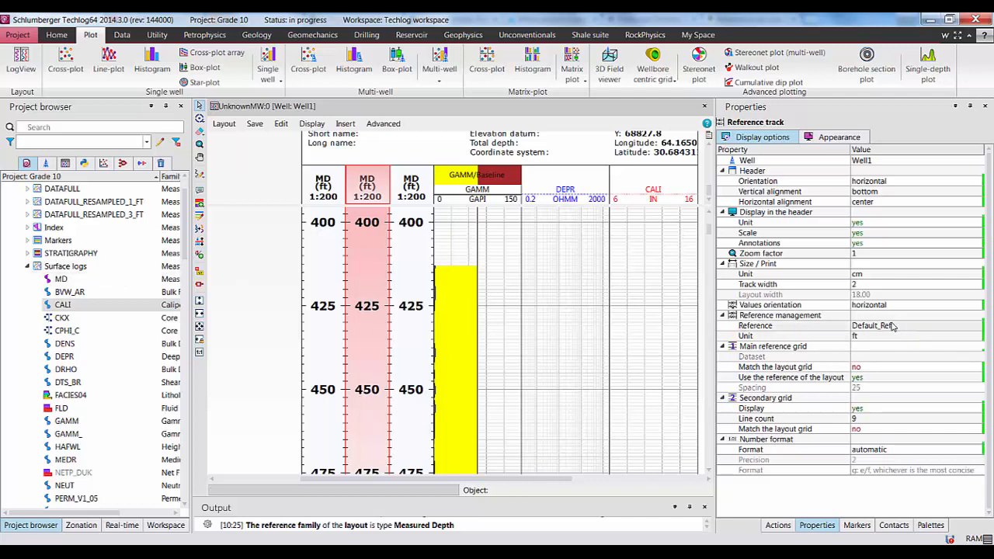
Set the second reference track to True Vertical Depth and the third to True Vertical Depth Sub Sea.
{"action": "left_click", "coordinate": [979, 325]}
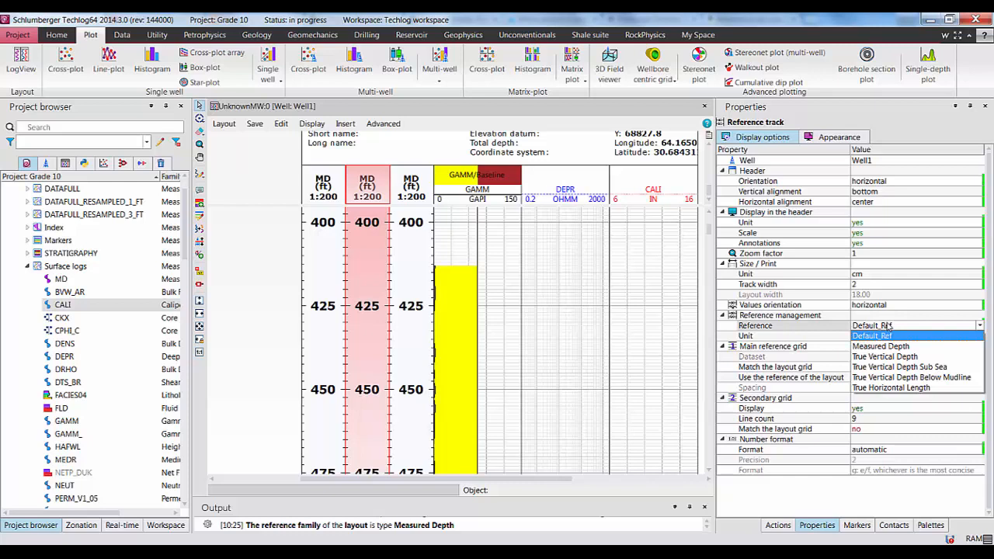
{"action": "left_click", "coordinate": [885, 366]}
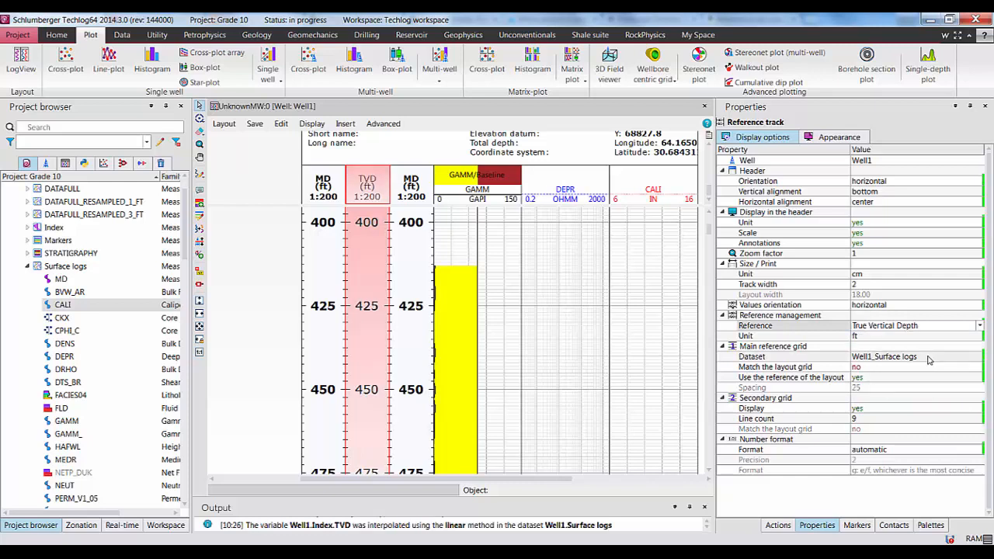
{"action": "mouse_move", "coordinate": [425, 257]}
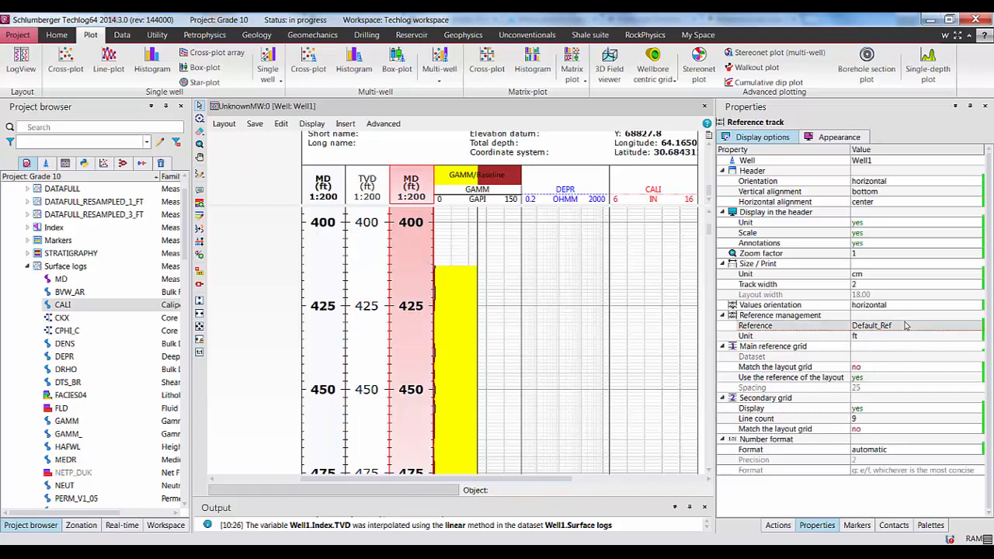
{"action": "left_click", "coordinate": [916, 326]}
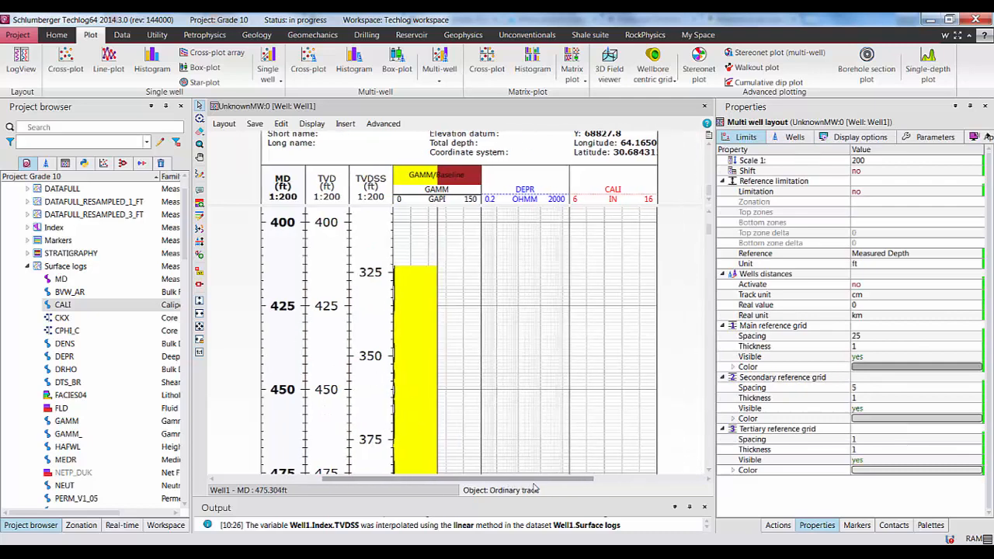
Scroll the log view down to the 7675–7725 ft interval where gamma and resistivity data appear.
{"action": "scroll", "scroll_direction": "down", "scroll_amount": 3}
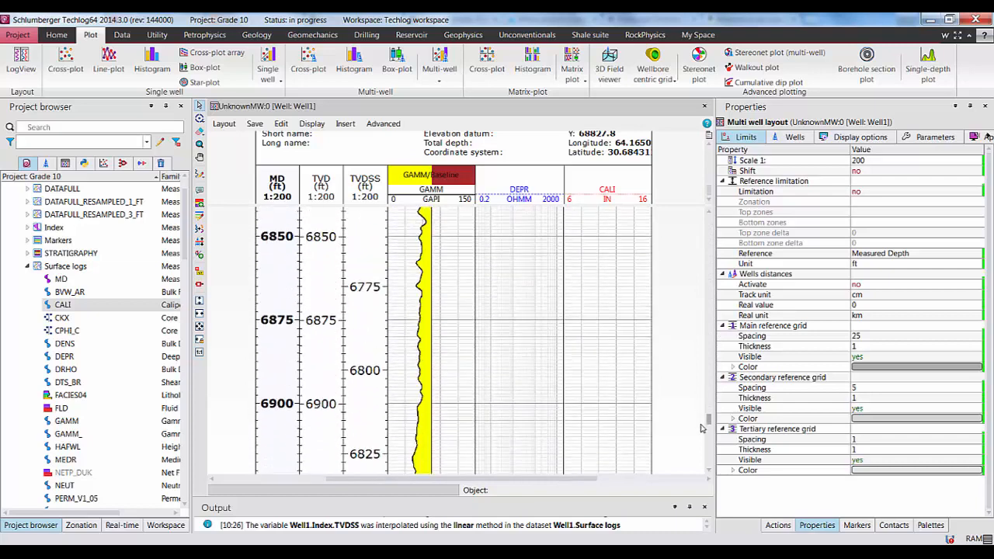
{"action": "scroll", "scroll_direction": "down", "scroll_amount": 3}
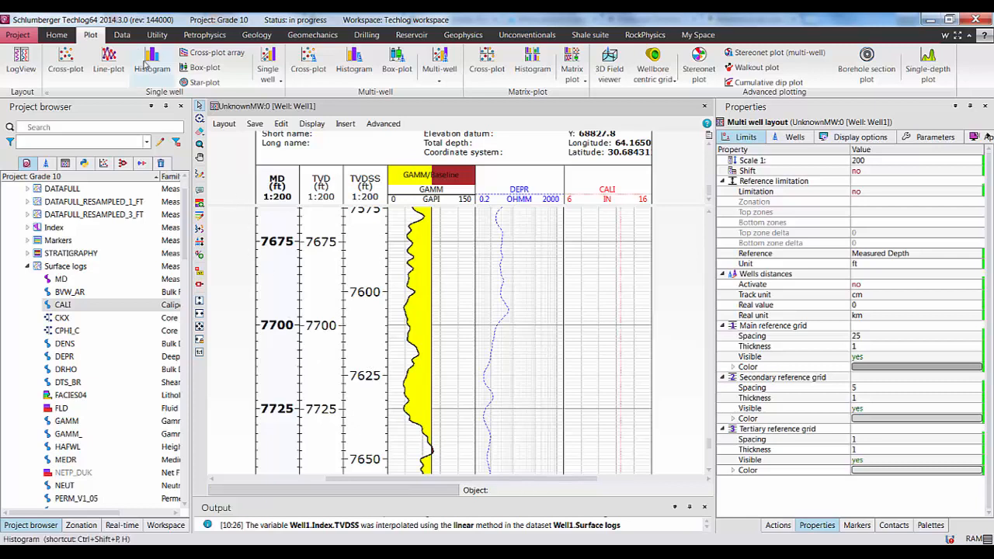
Switch to the Data commands and show the Reference and coordinates group.
{"action": "left_click", "coordinate": [121, 34]}
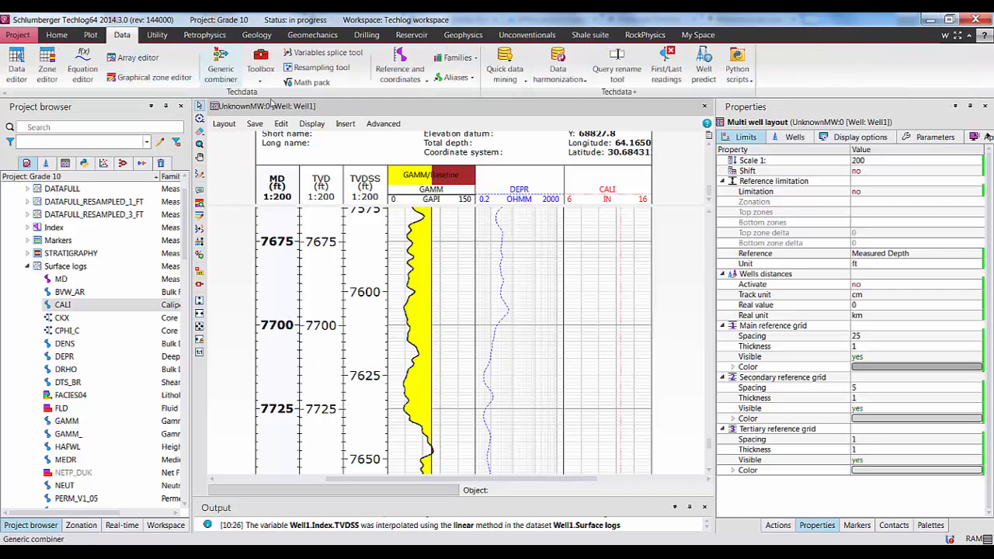
{"action": "left_click", "coordinate": [400, 65]}
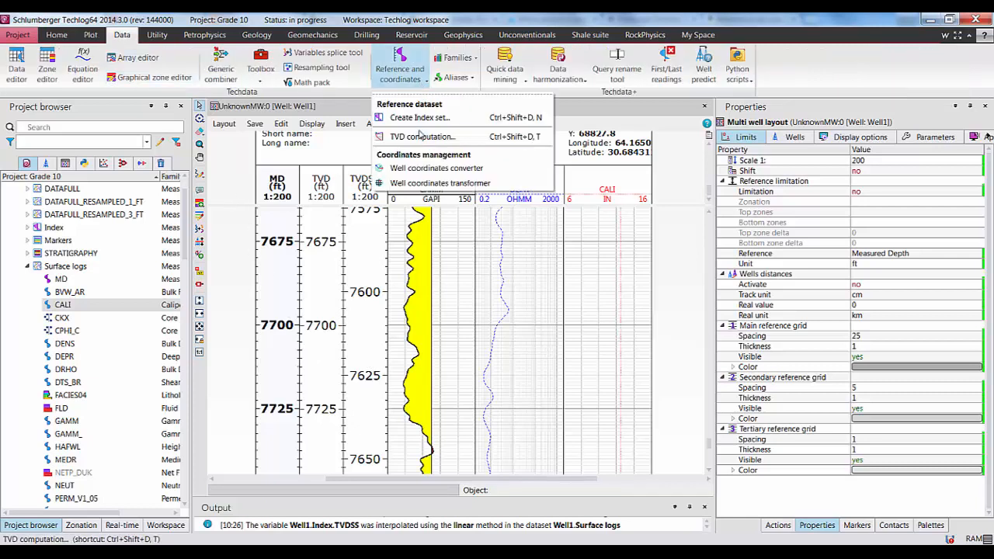
{"action": "mouse_move", "coordinate": [419, 118]}
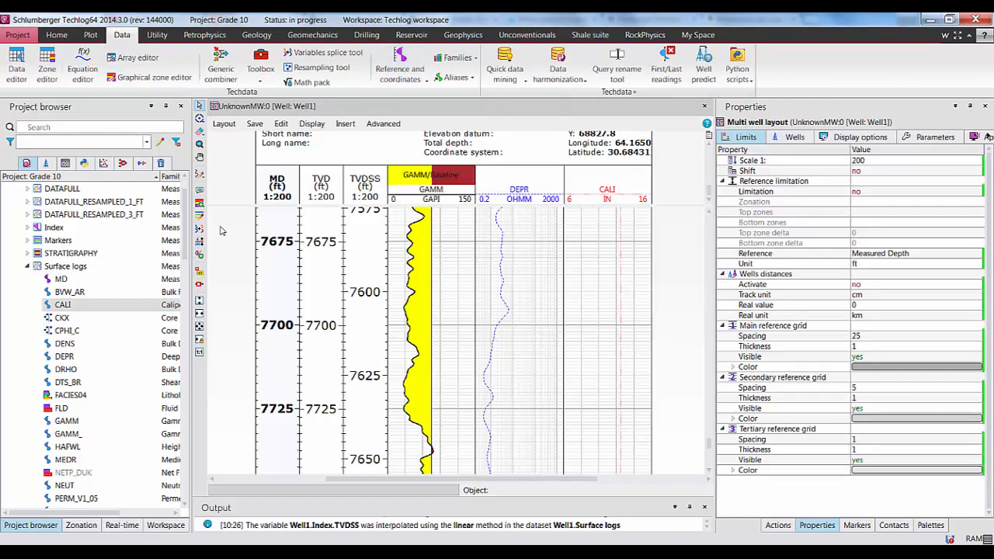
{"action": "mouse_move", "coordinate": [625, 335]}
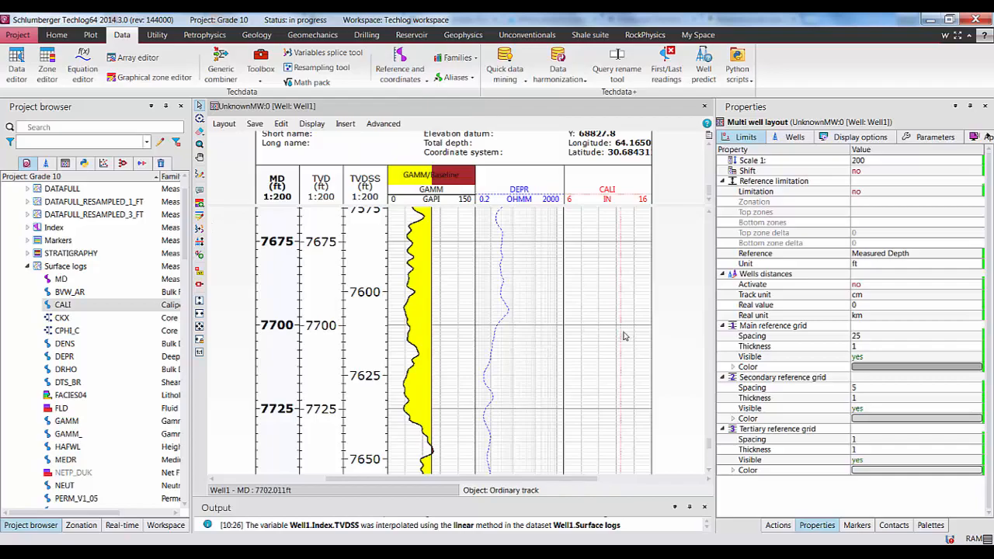